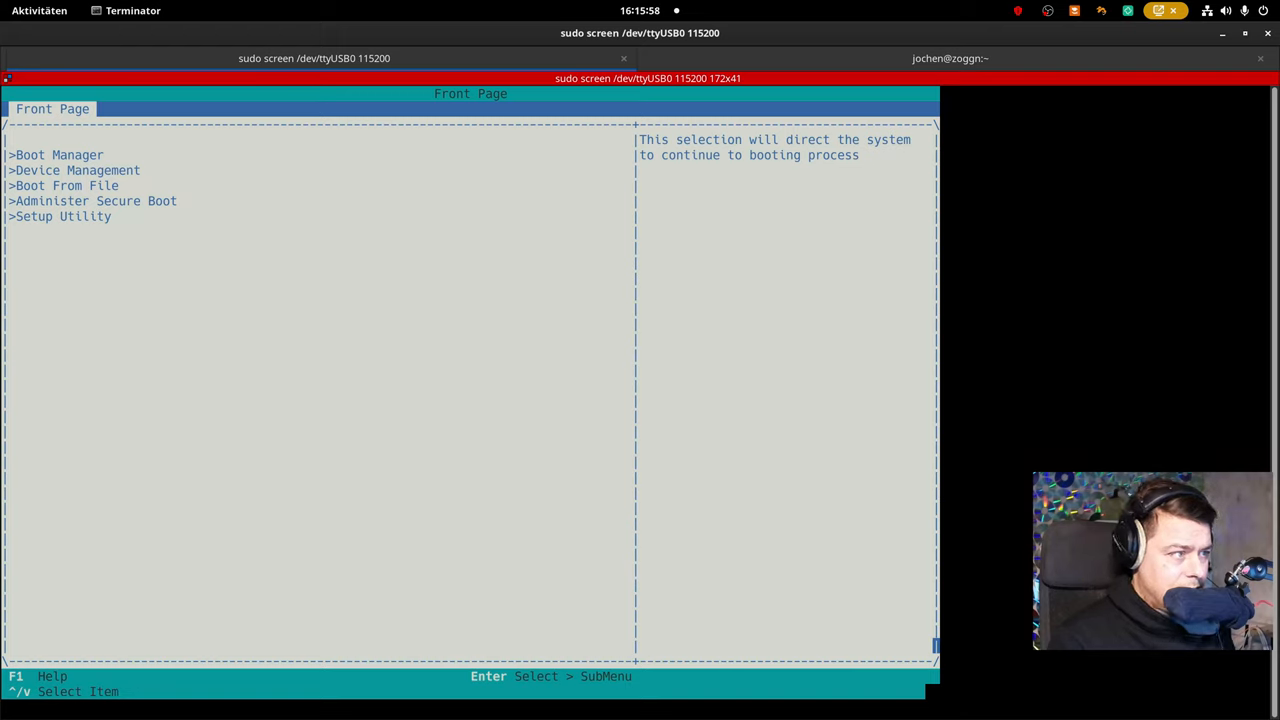
Enter the InsydeH2O Setup Utility from the Front Page and reach its AMD CBS page.
{"action": "key", "text": "Up"}
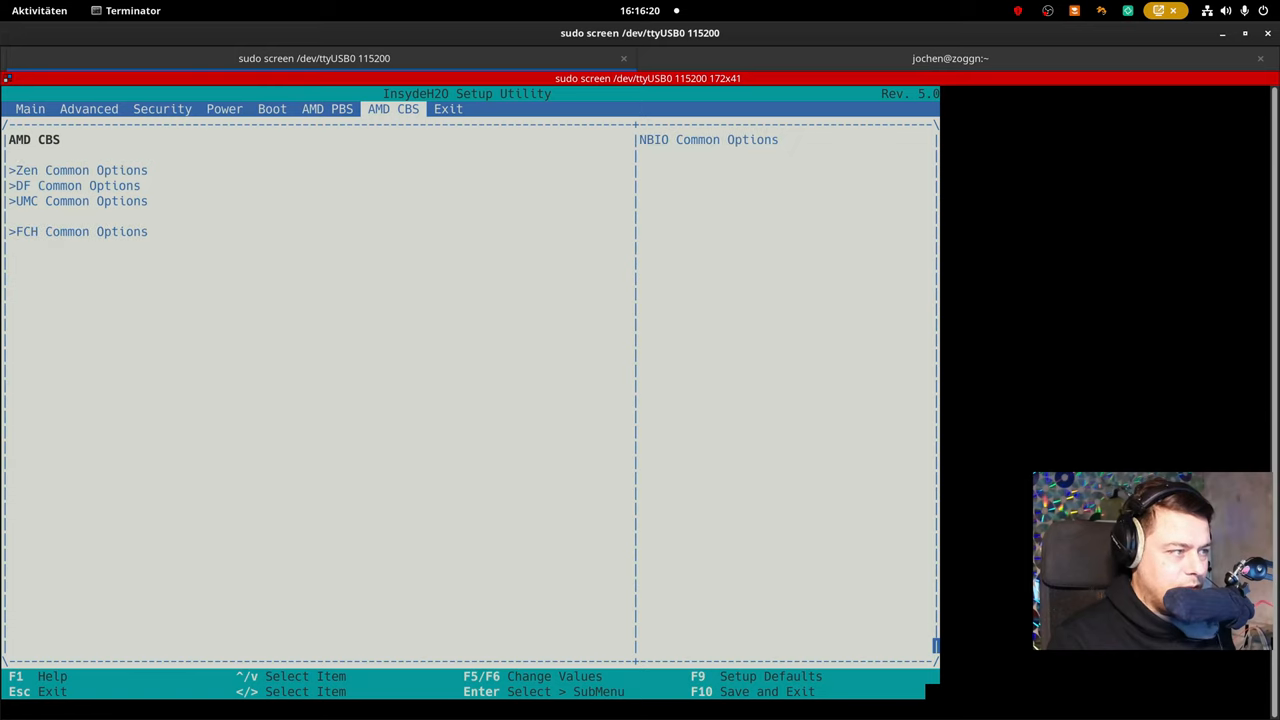
Set Uart 0 Legacy Options to COM1 0x3F8 with the AMD UART Driver, then back out to FCH Common Options.
{"action": "key", "text": "Return"}
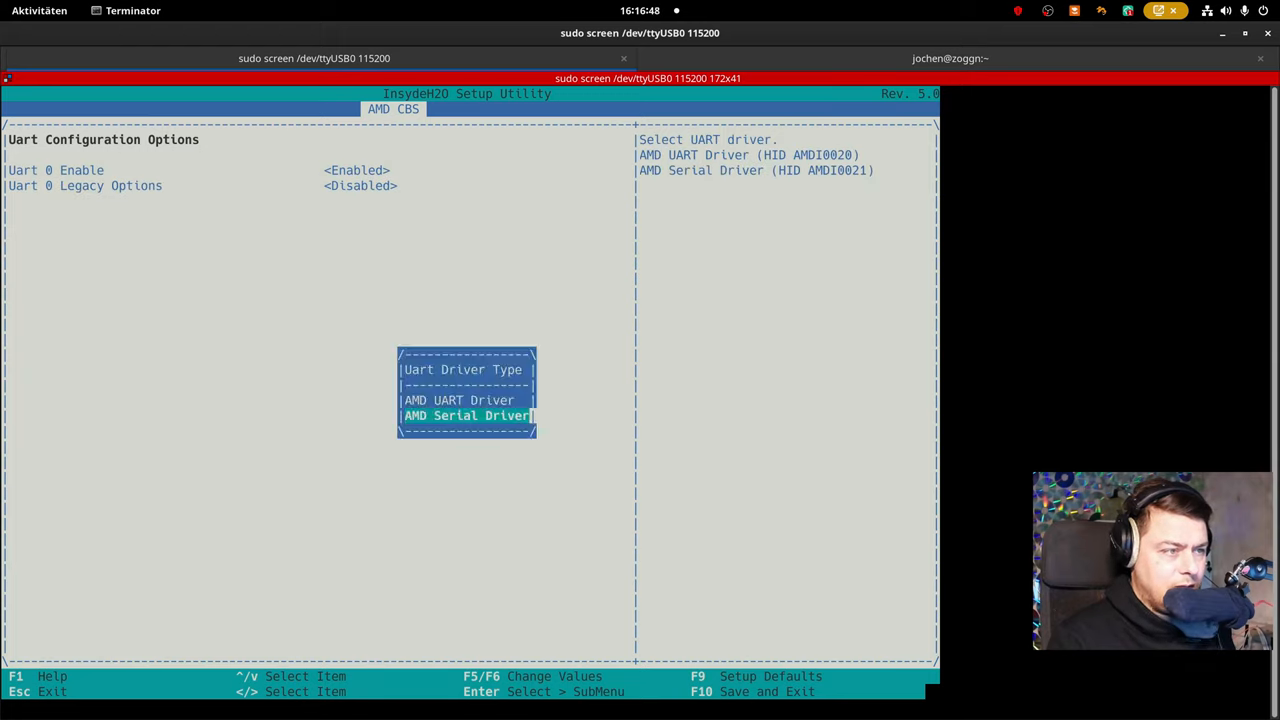
{"action": "key", "text": "Return"}
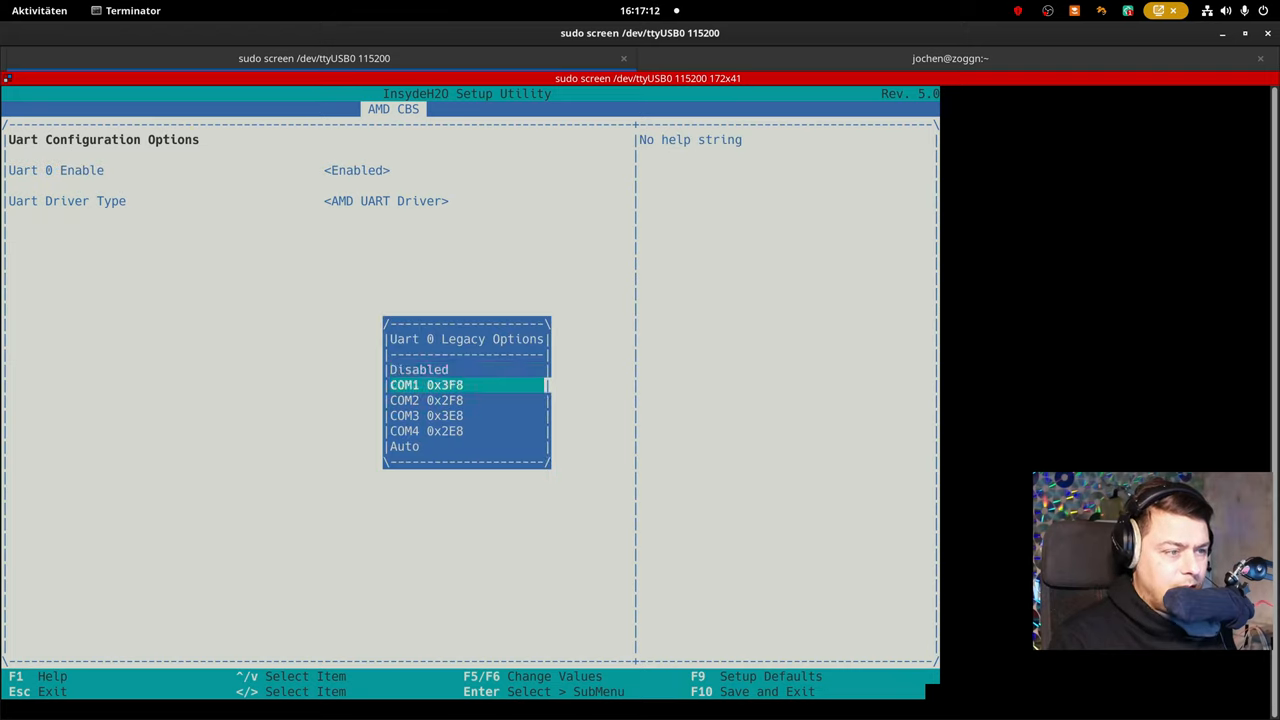
{"action": "key", "text": "Return"}
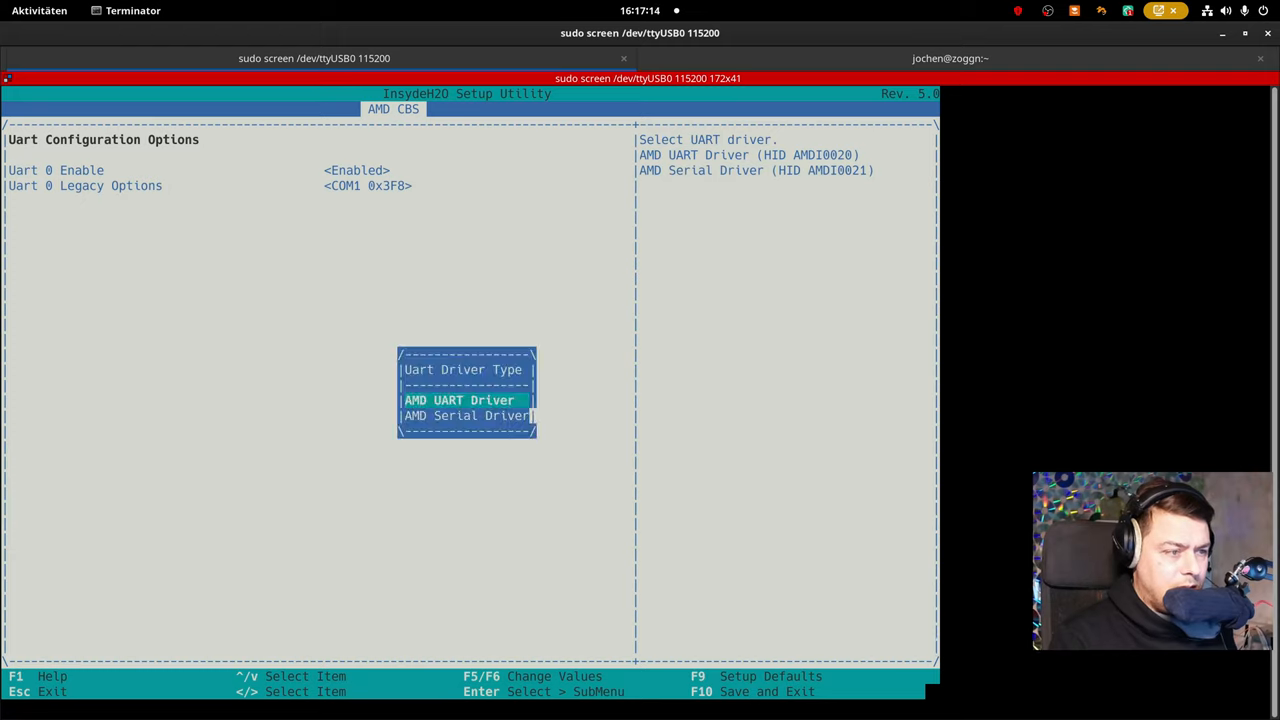
{"action": "key", "text": "Down"}
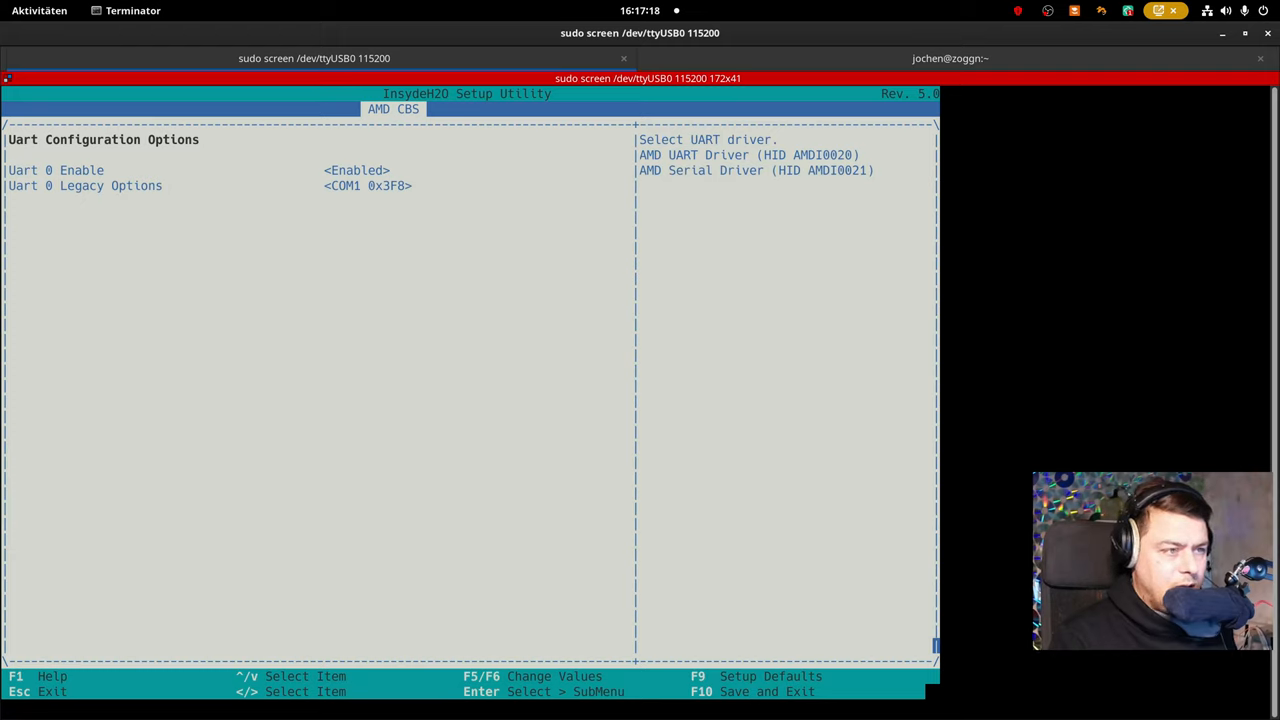
{"action": "key", "text": "Escape"}
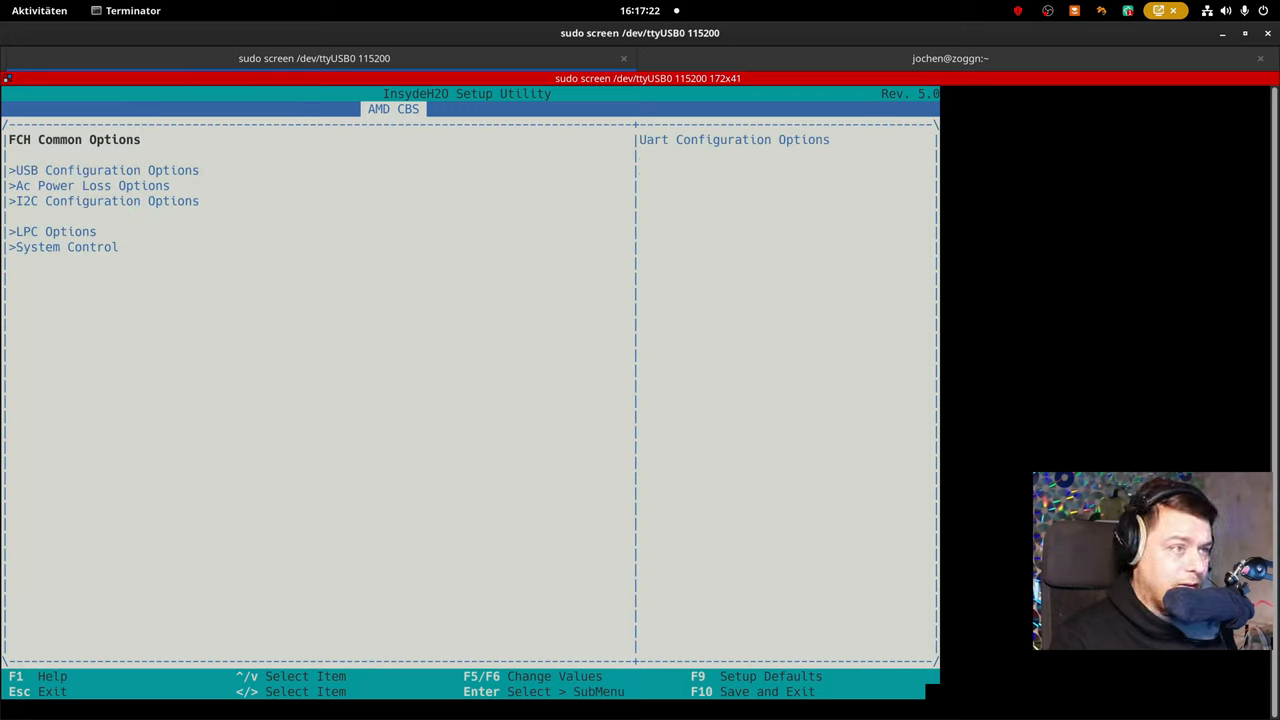
Verify SVM support is Enabled under Advanced > CPU Related setting, then bring up Exit Saving Changes.
{"action": "key", "text": "Escape"}
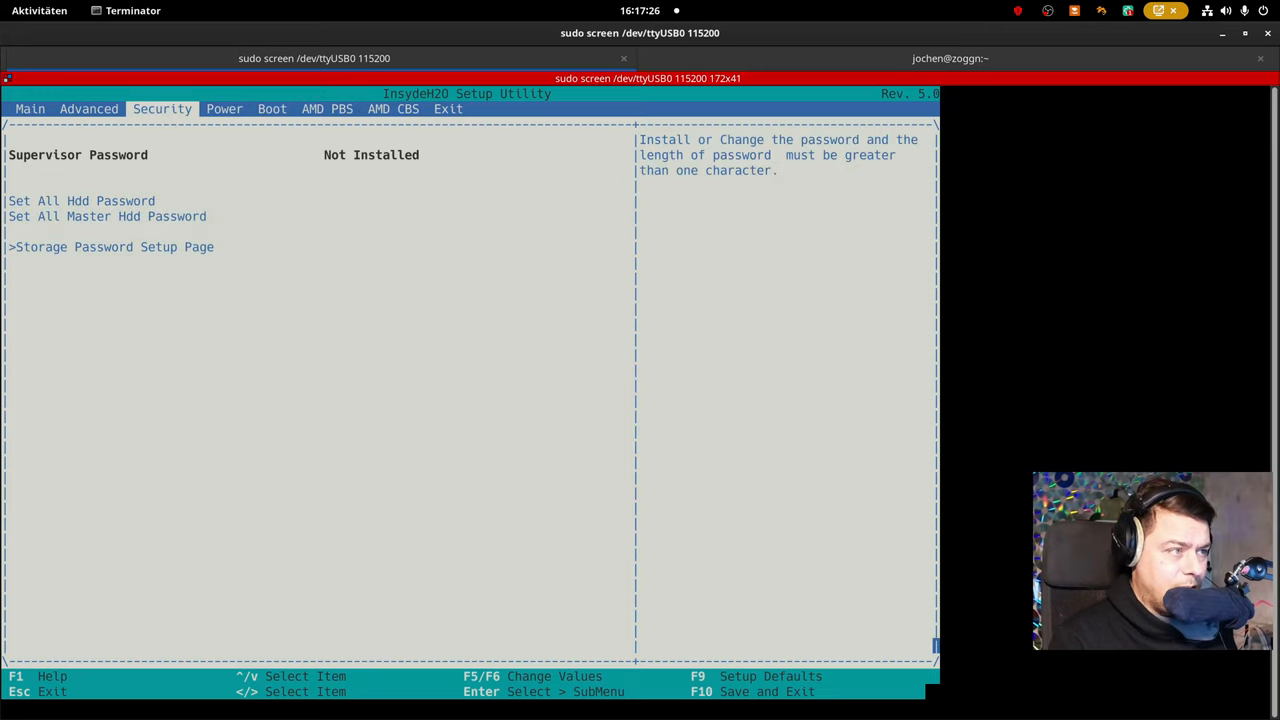
{"action": "left_click", "coordinate": [89, 109]}
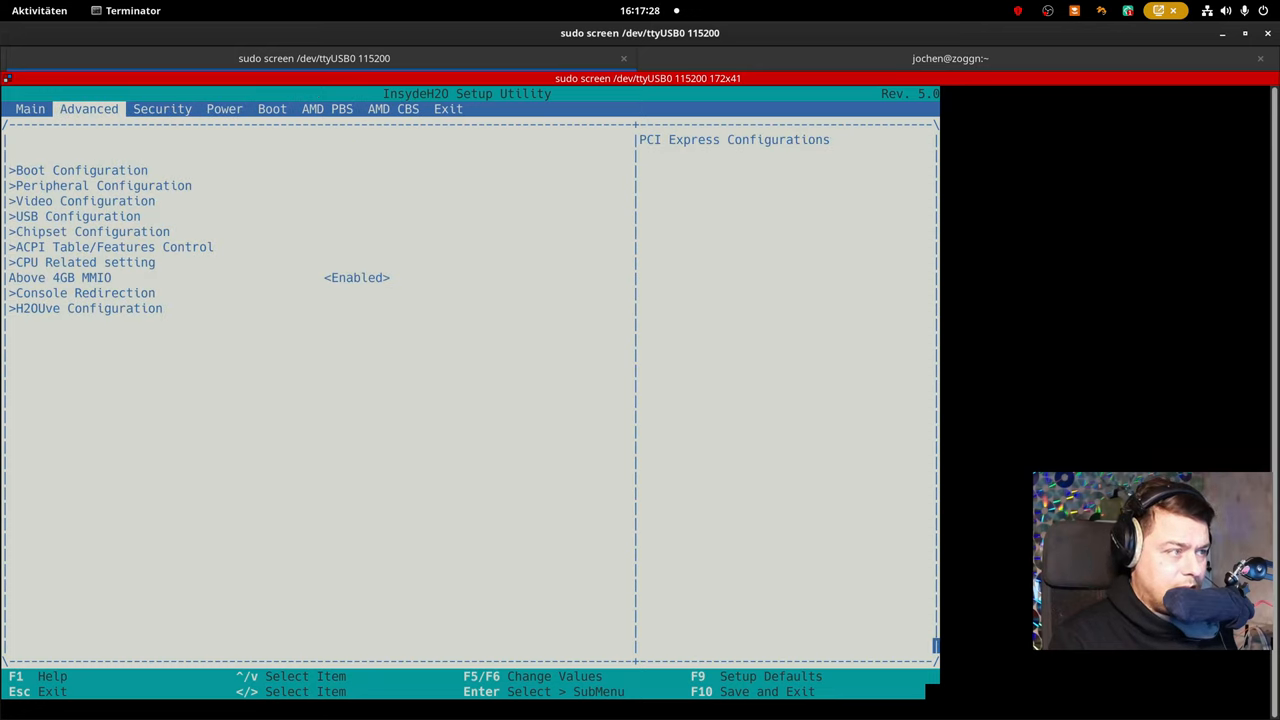
{"action": "key", "text": "Up"}
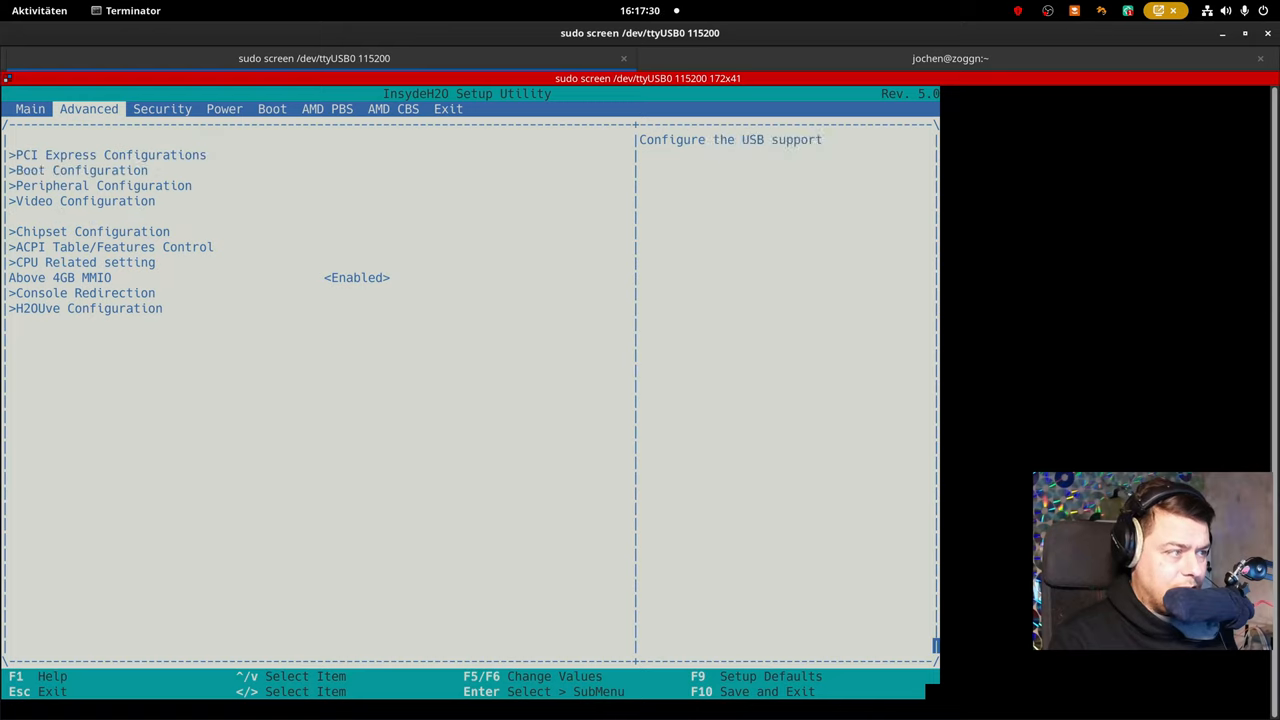
{"action": "key", "text": "Return"}
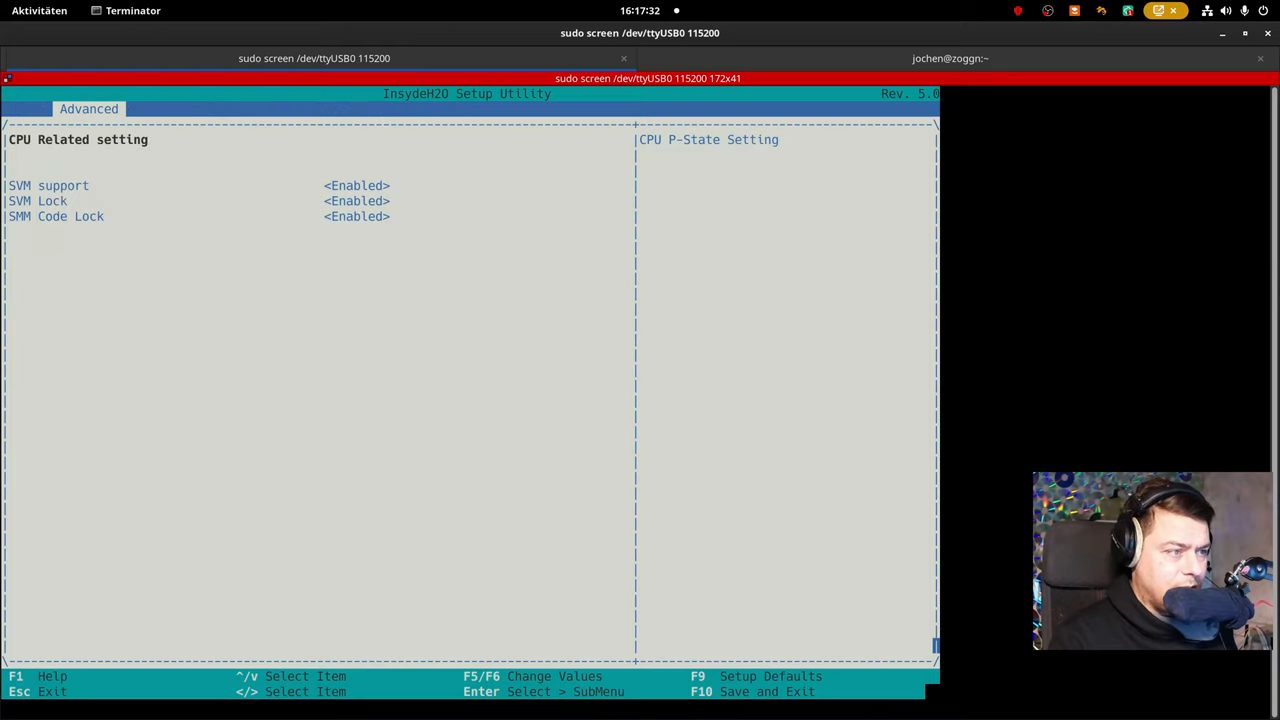
{"action": "key", "text": "up"}
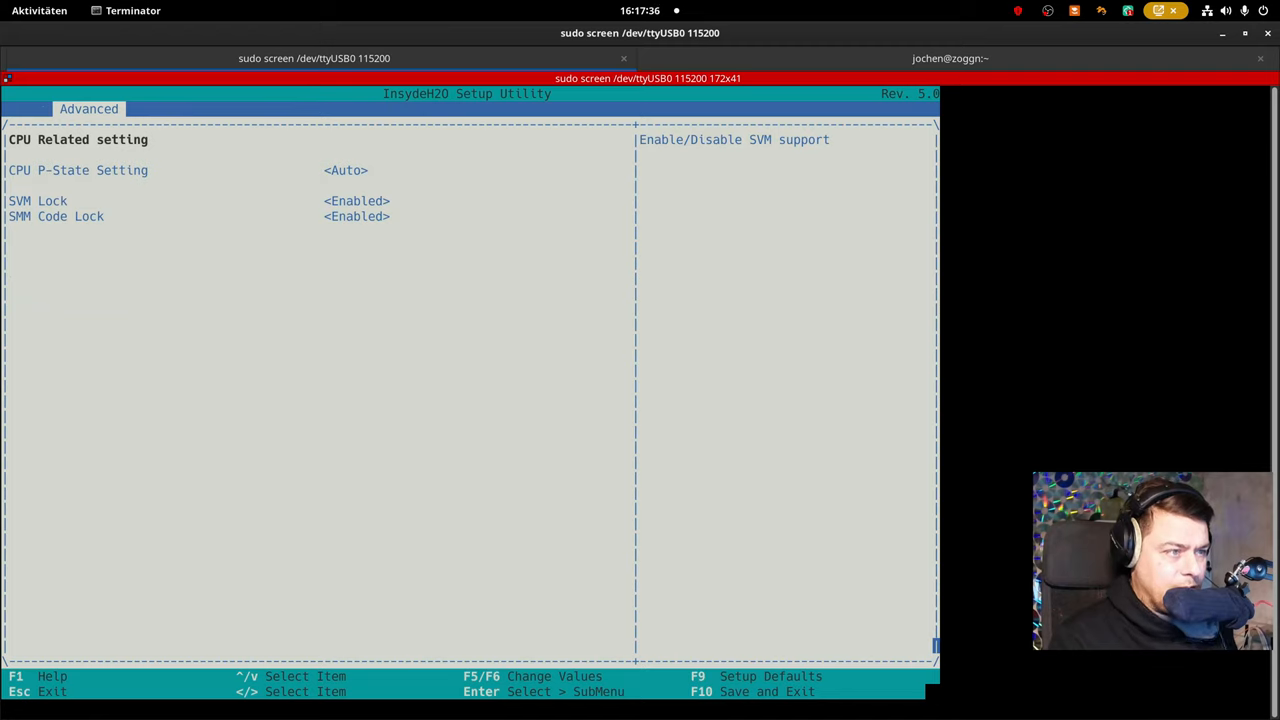
{"action": "key", "text": "Escape"}
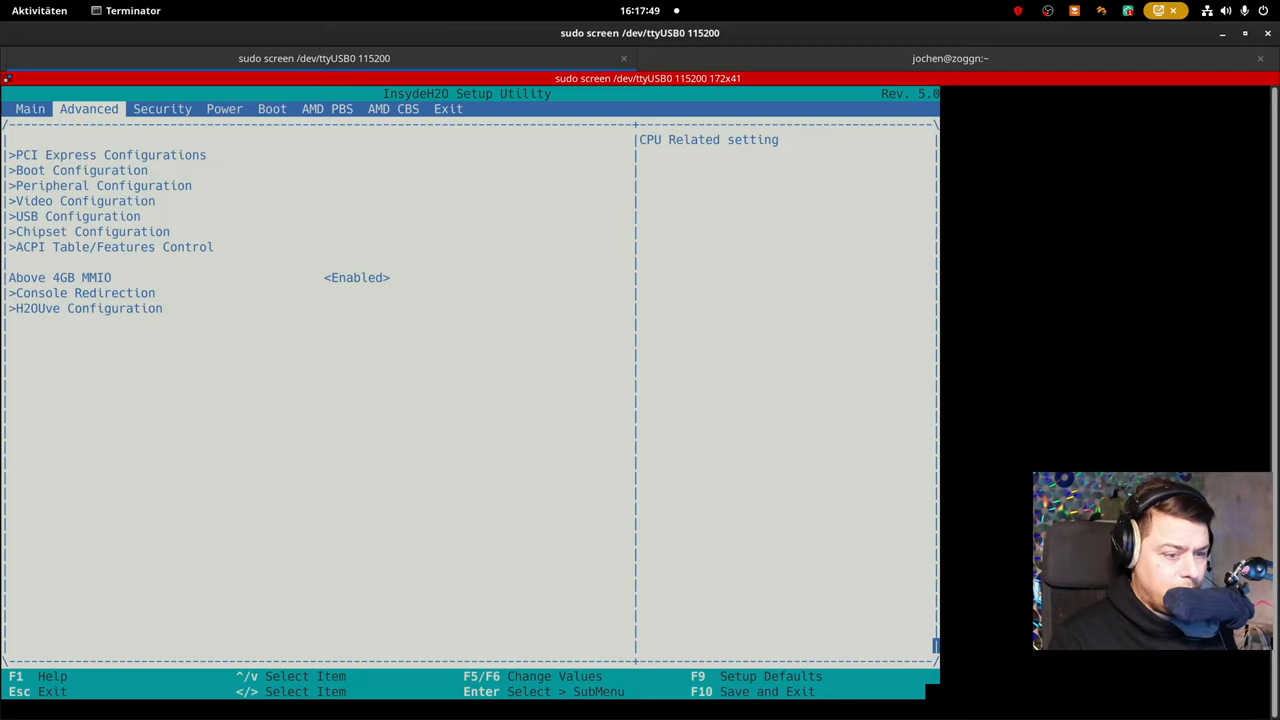
{"action": "key", "text": "F10"}
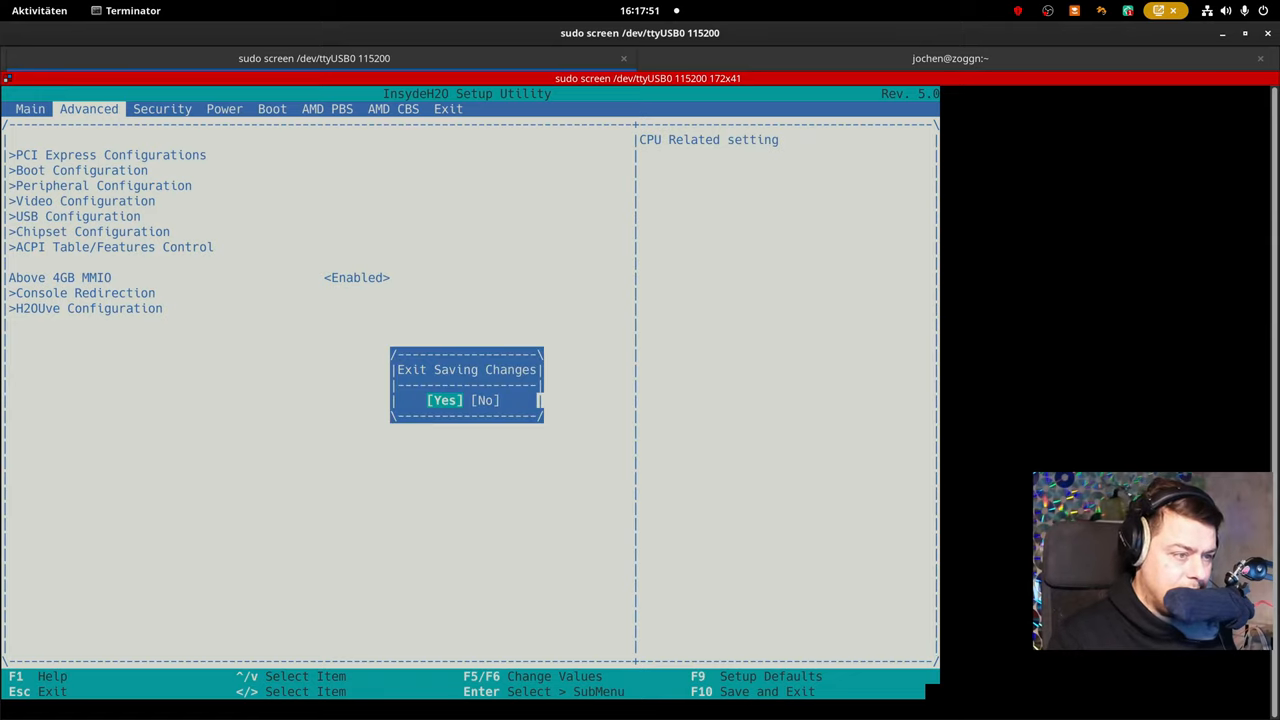
Confirm Yes to save and exit the BIOS, then open the Boot Manager.
{"action": "key", "text": "Return"}
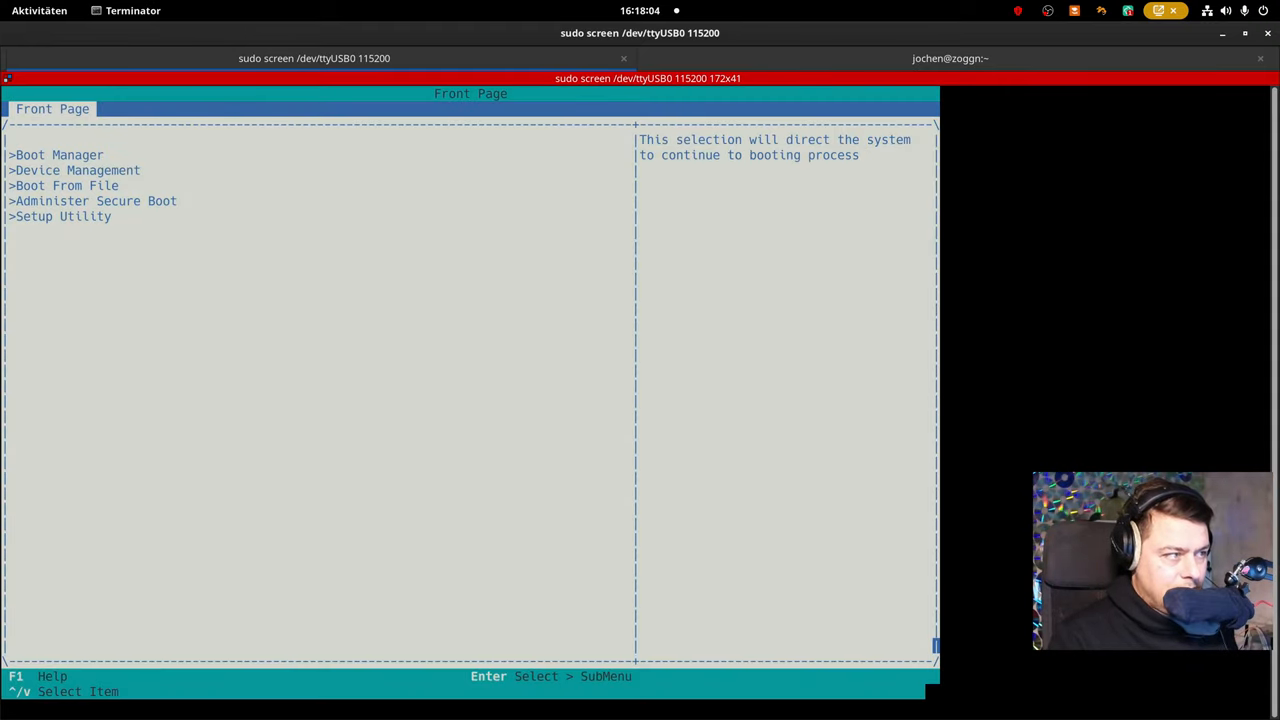
{"action": "key", "text": "Return"}
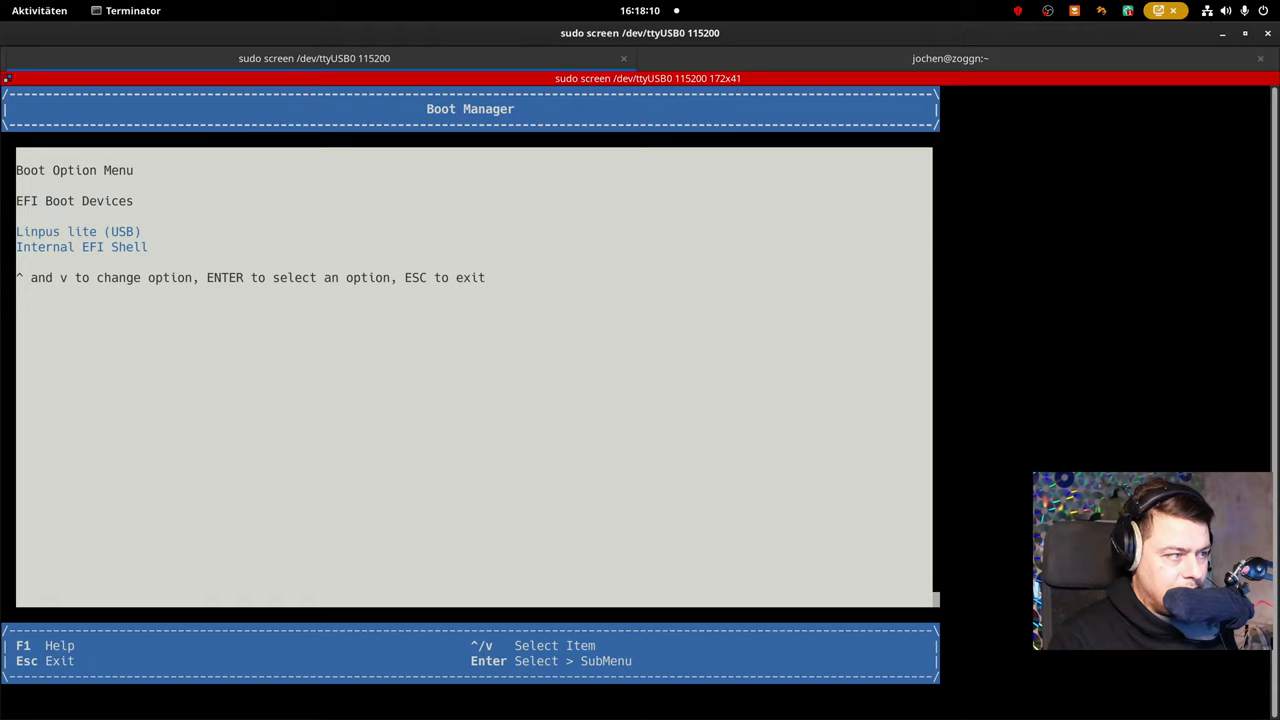
Boot the chosen EFI device into Debian, log in as root and cd to /etc/default.
{"action": "key", "text": "Return"}
{"action": "type", "text": "cd /etc/default/"}
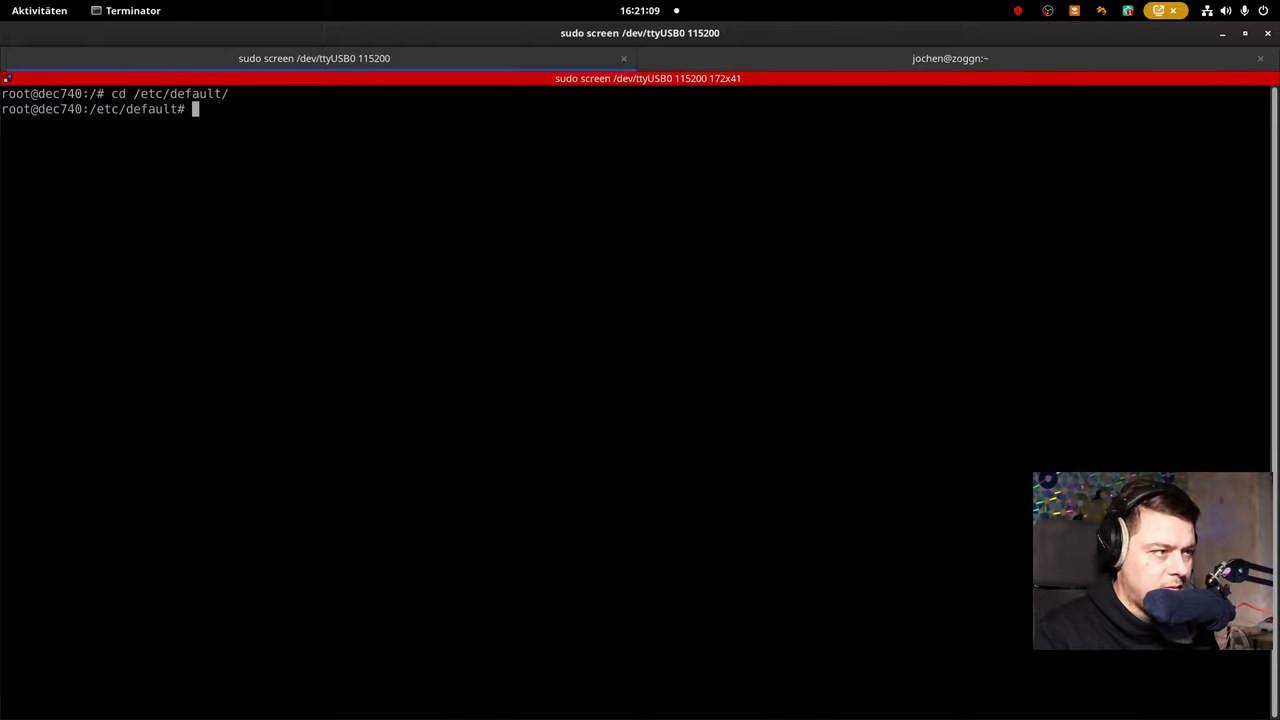
Edit grub in vim so GRUB_CMDLINE_LINUX_DEFAULT is console=ttyS0 console=tty0,115200n8 gfxpayload=text.
{"action": "type", "text": "vim grub"}
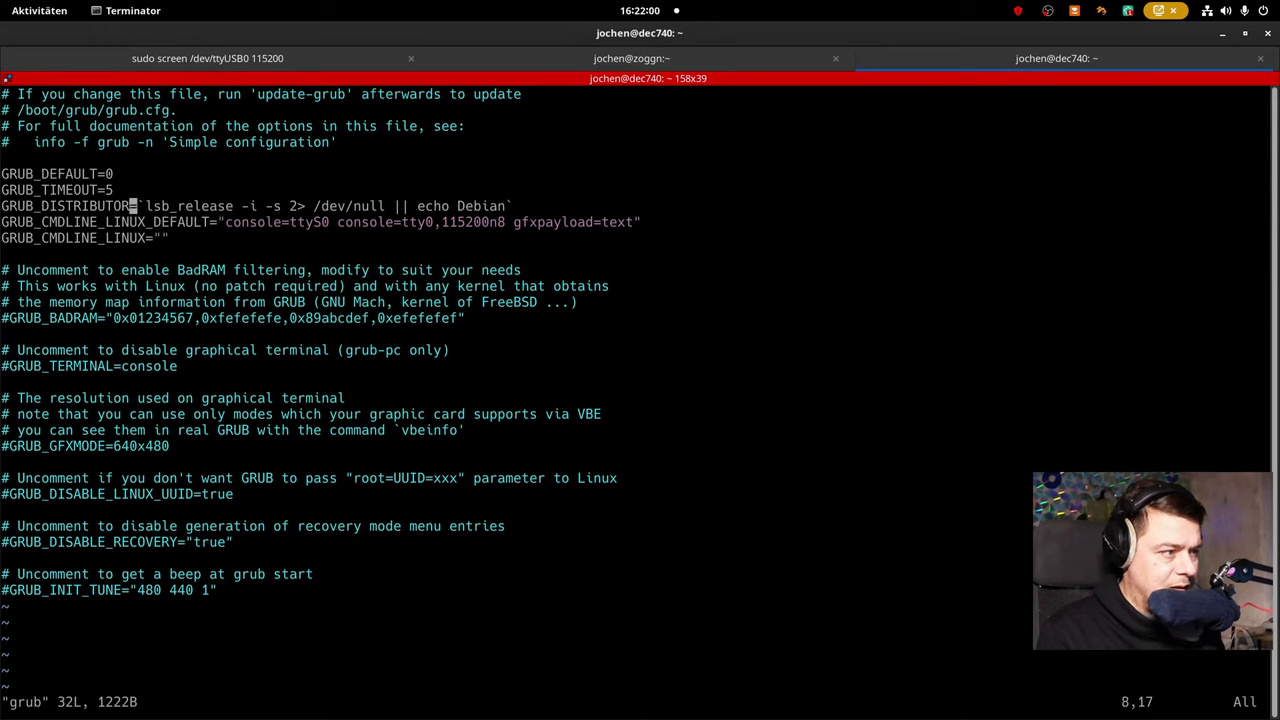
{"action": "key", "text": "V"}
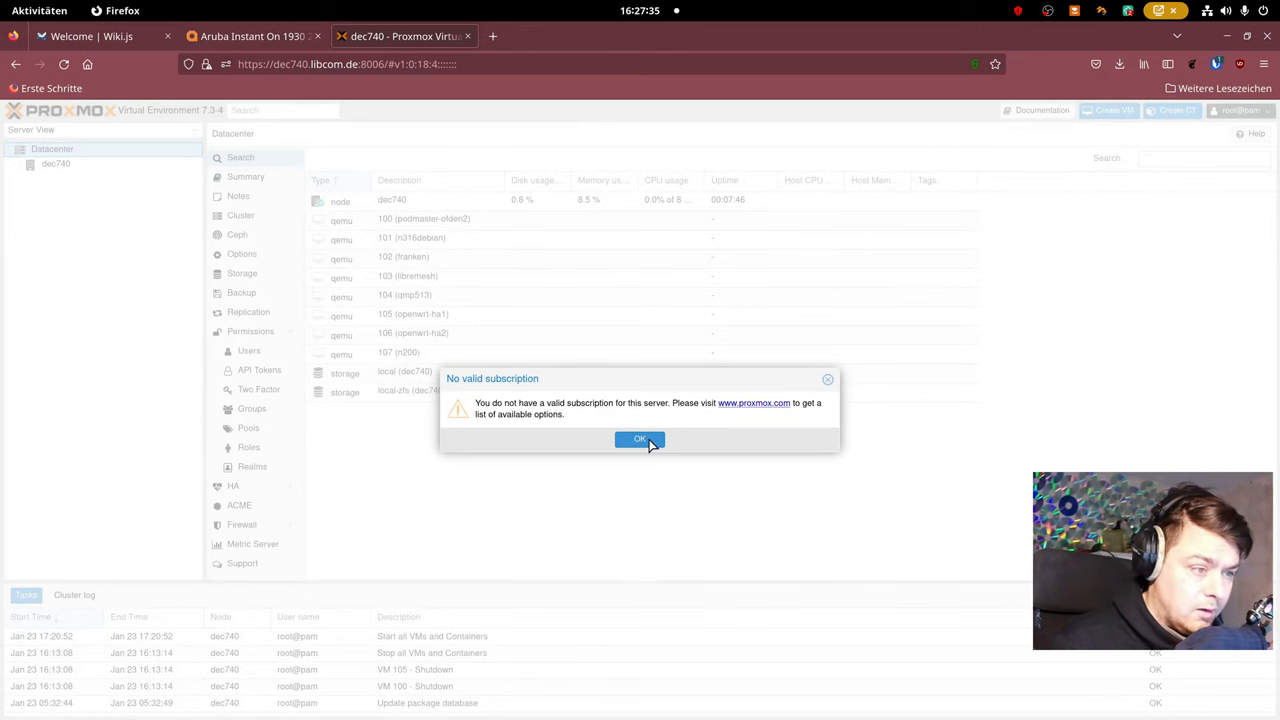
Dismiss the No valid subscription notice, expand dec740, and open the Datacenter Summary.
{"action": "left_click", "coordinate": [639, 438]}
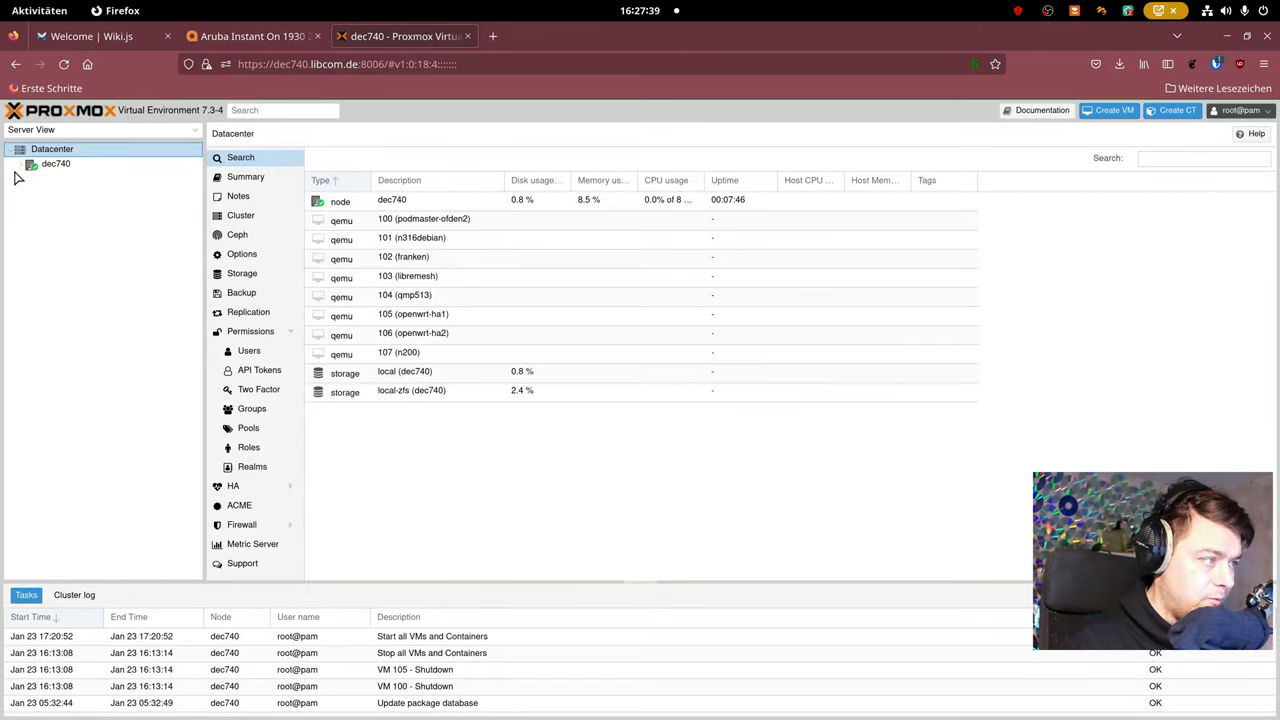
{"action": "left_click", "coordinate": [30, 163]}
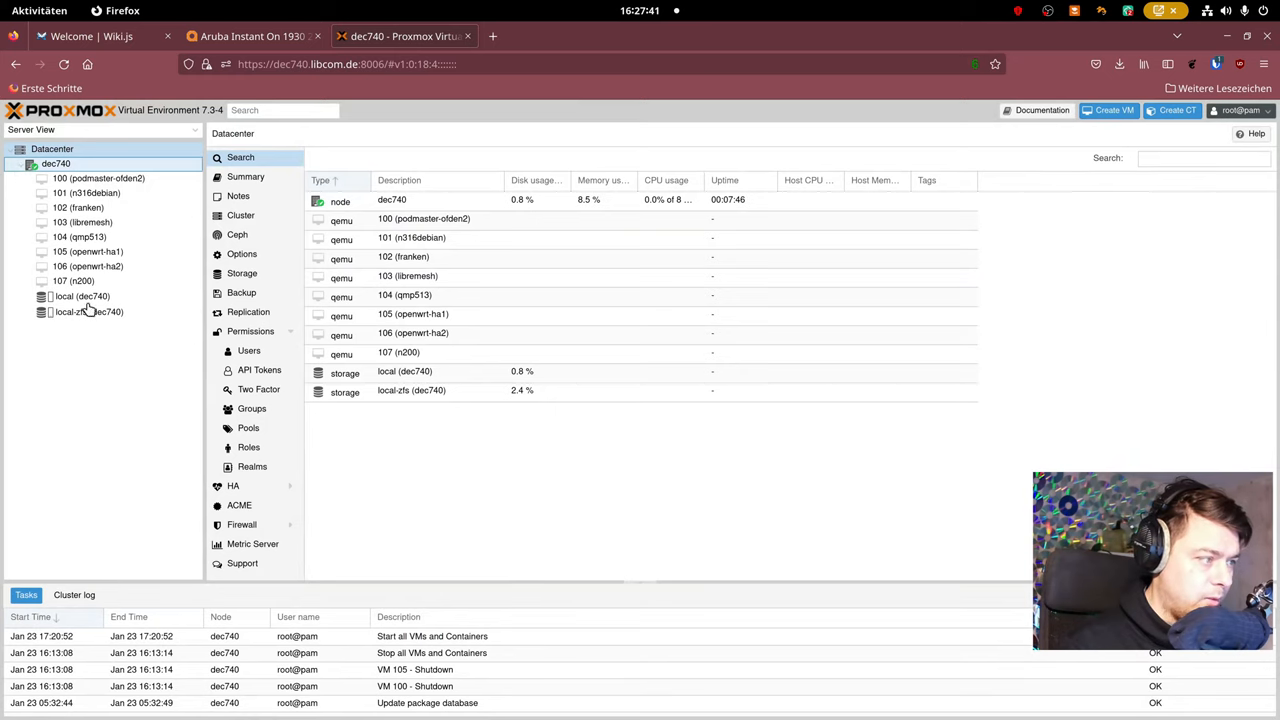
{"action": "mouse_move", "coordinate": [108, 178]}
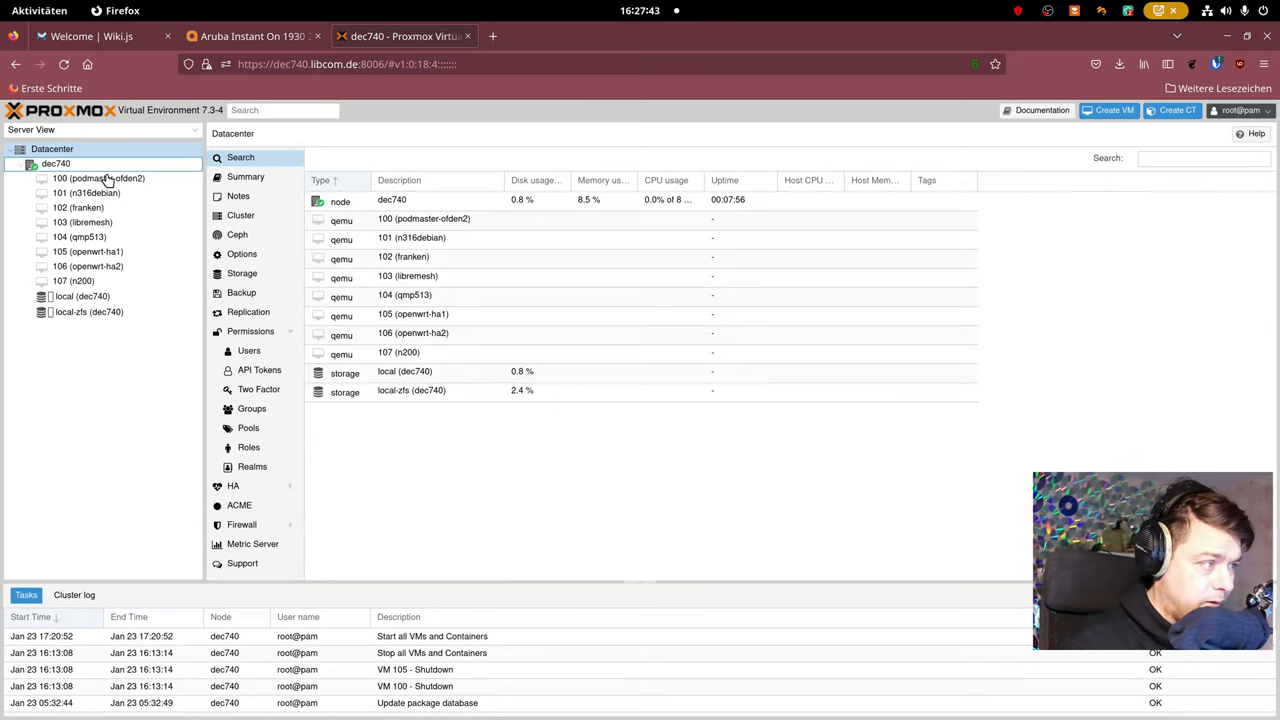
{"action": "left_click", "coordinate": [245, 176]}
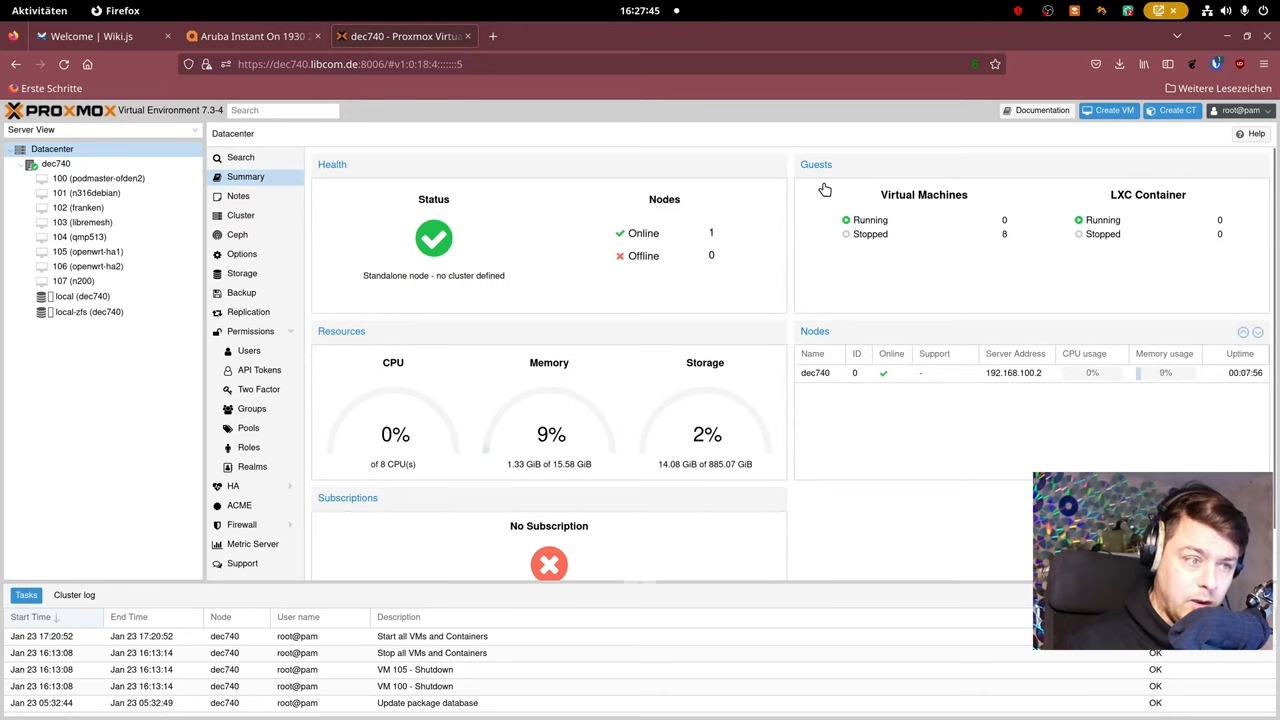
{"action": "mouse_move", "coordinate": [809, 218]}
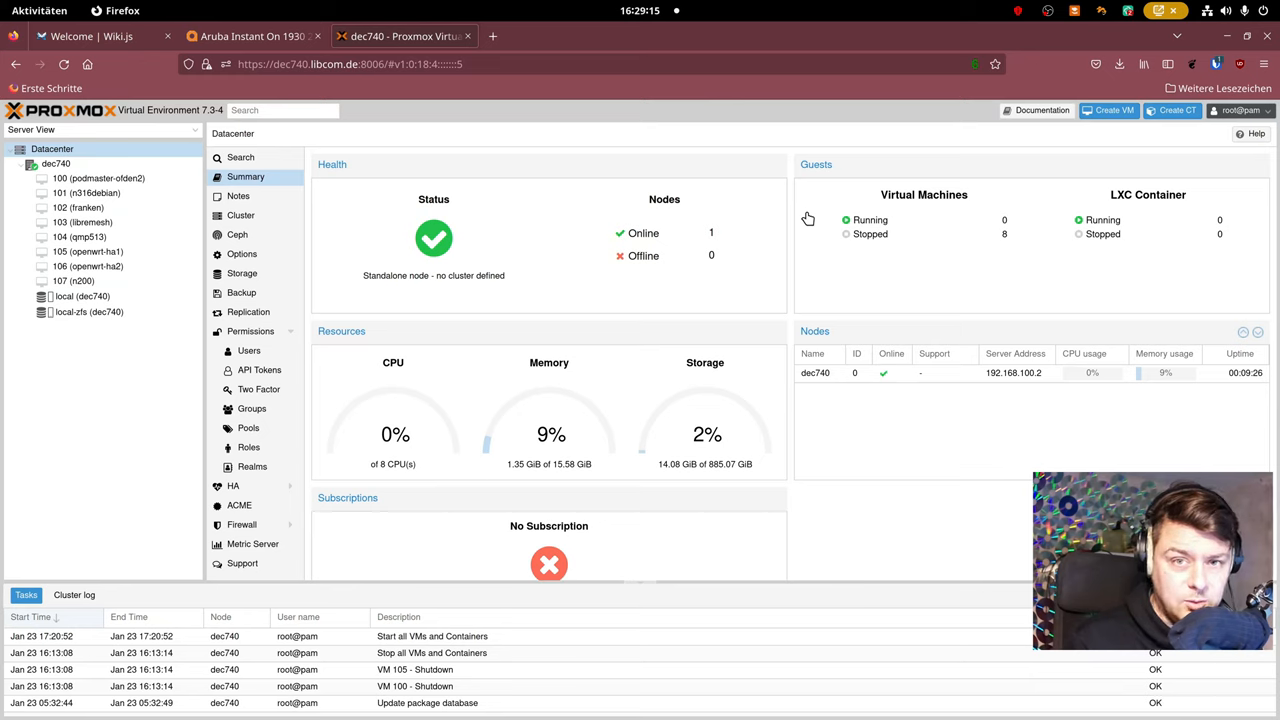
{"action": "mouse_move", "coordinate": [720, 337]}
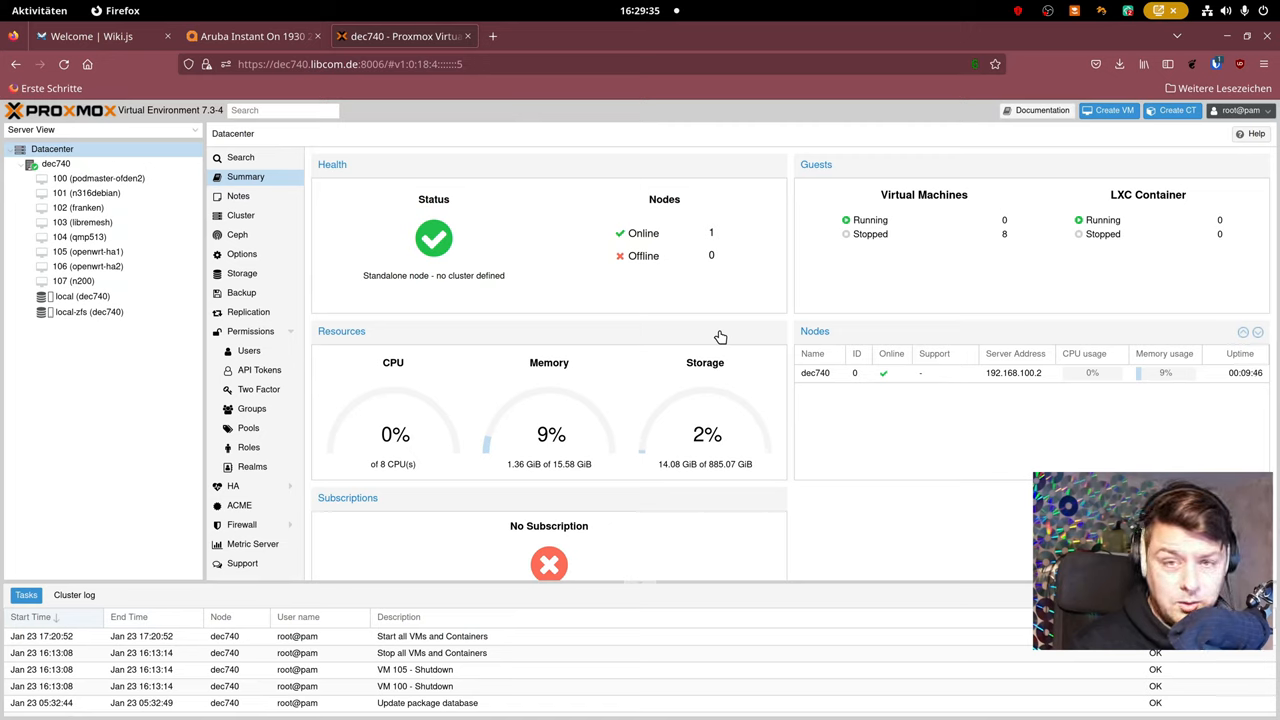
{"action": "mouse_move", "coordinate": [863, 148]}
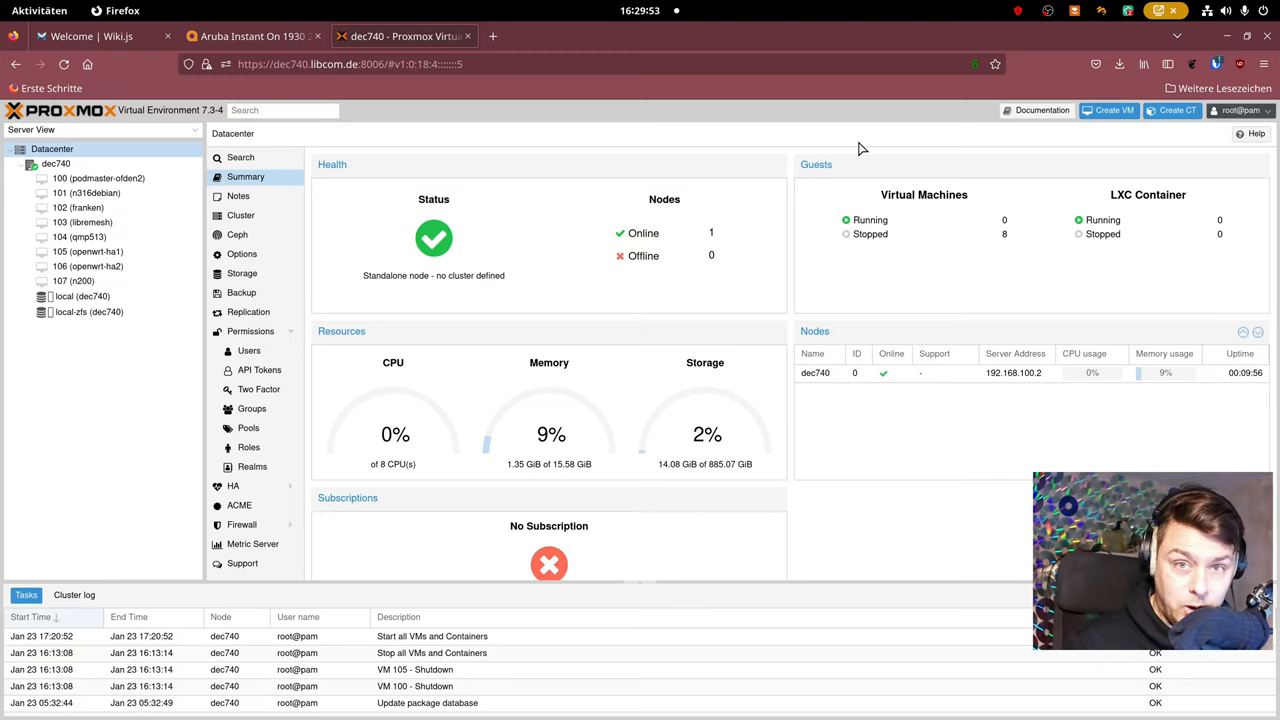